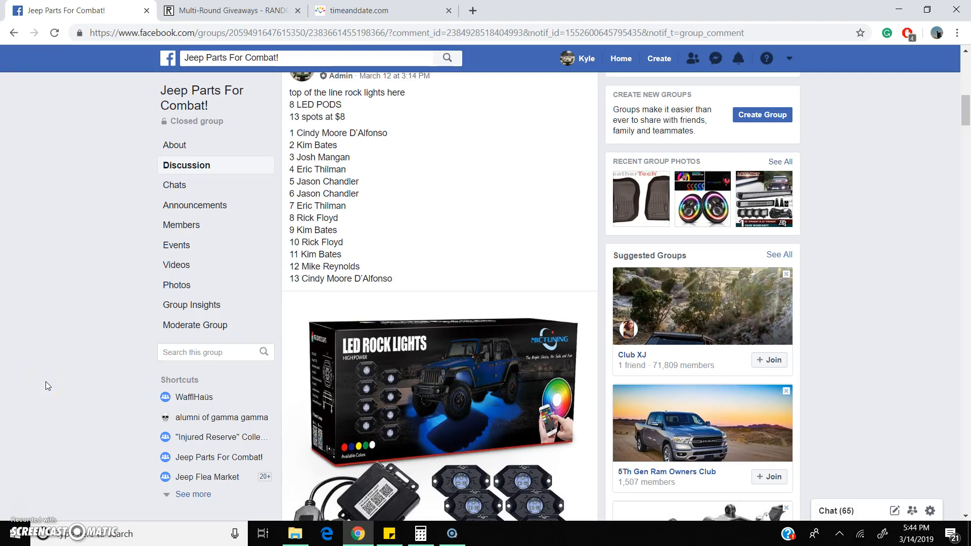
- Comment 'live' on the Facebook group's rock lights giveaway post
{"action": "scroll", "scroll_direction": "down", "scroll_amount": 3}
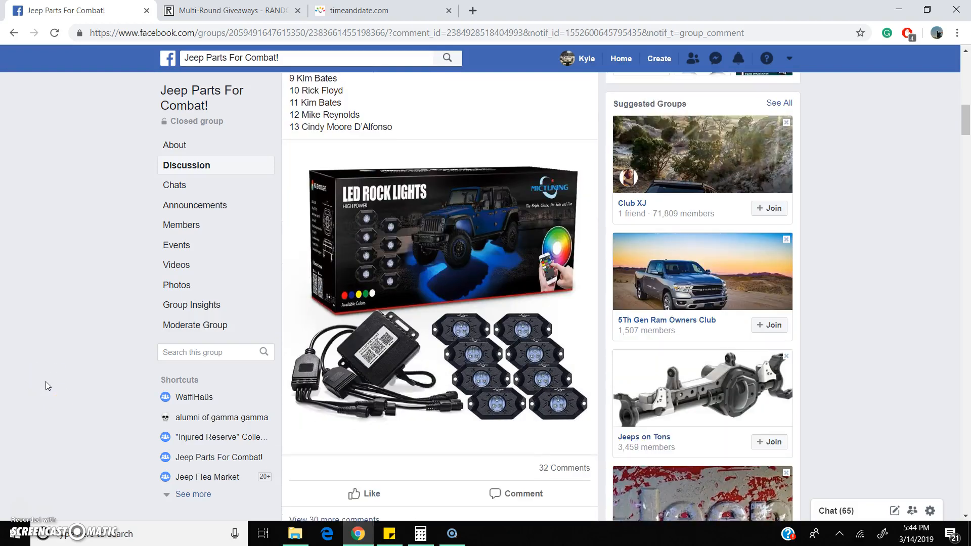
{"action": "scroll", "scroll_direction": "down", "scroll_amount": 3}
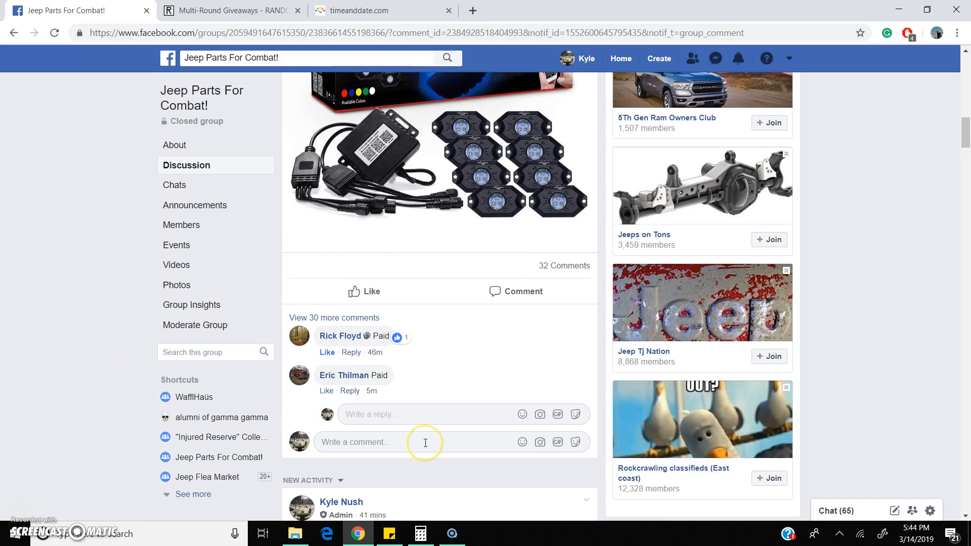
{"action": "type", "text": "il"}
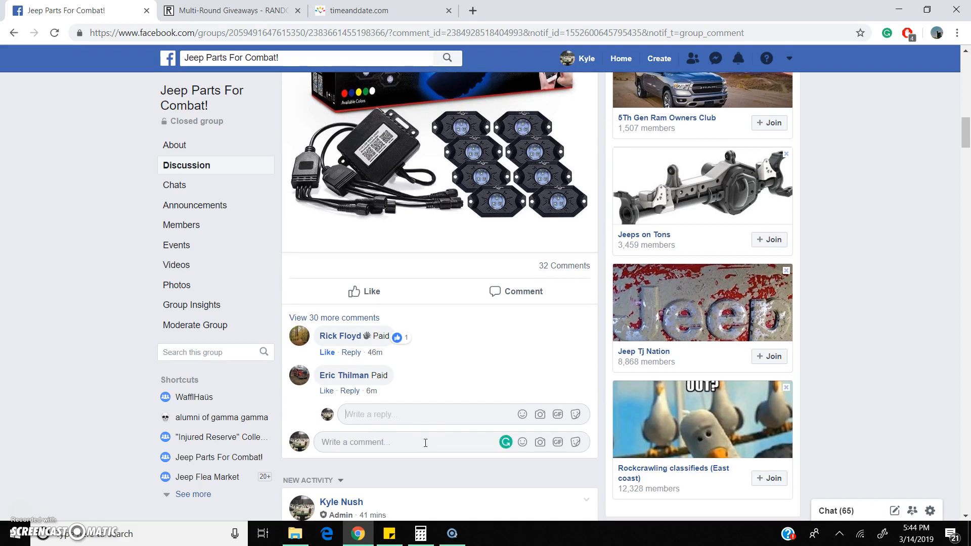
{"action": "type", "text": "live"}
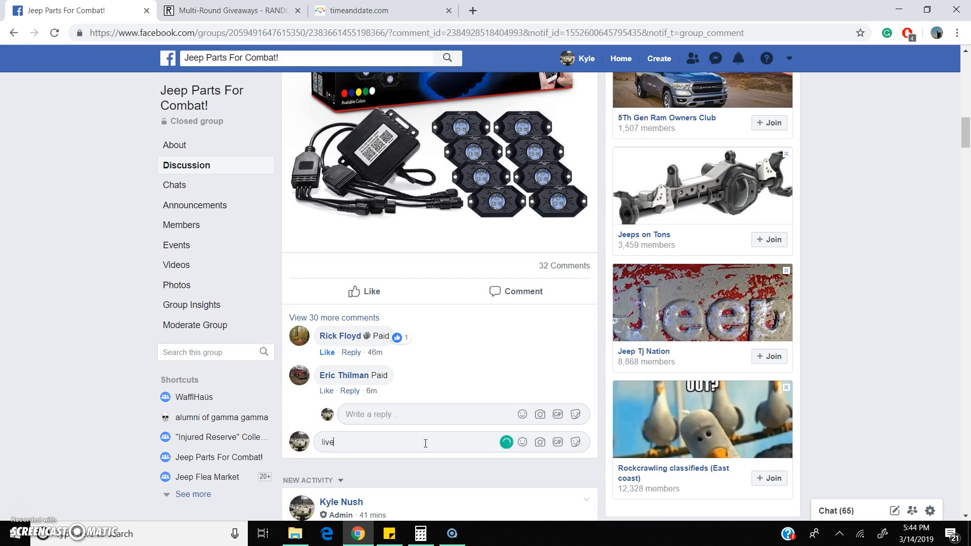
- Check the time on timeanddate.com, then select the 13 numbered entries from the post
{"action": "left_click", "coordinate": [377, 11]}
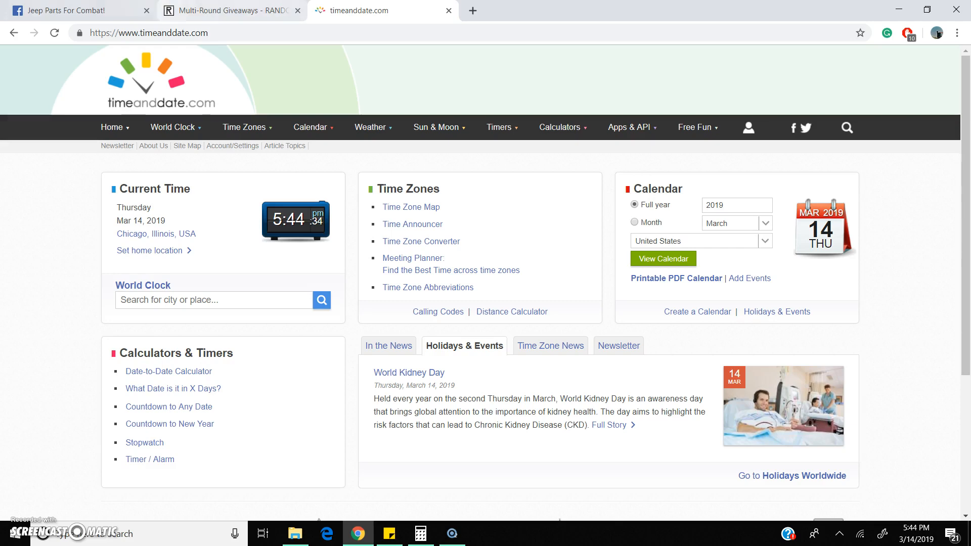
{"action": "left_click", "coordinate": [74, 10]}
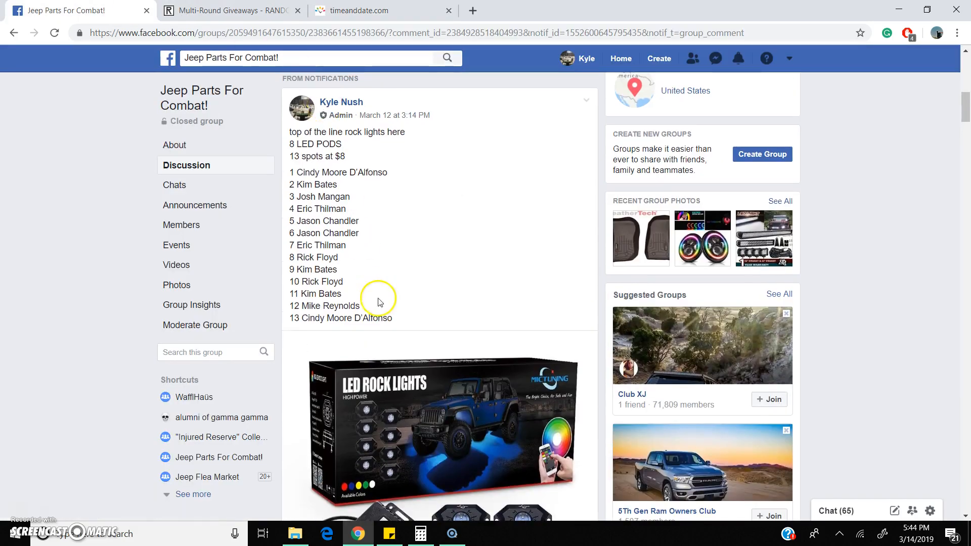
{"action": "left_click_drag", "start_coordinate": [289, 172], "coordinate": [379, 317]}
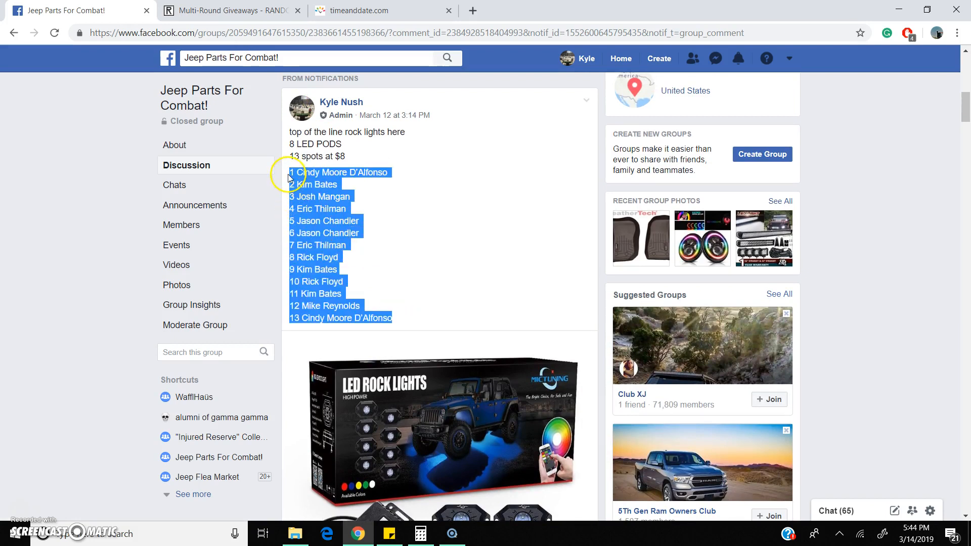
{"action": "left_click", "coordinate": [229, 10]}
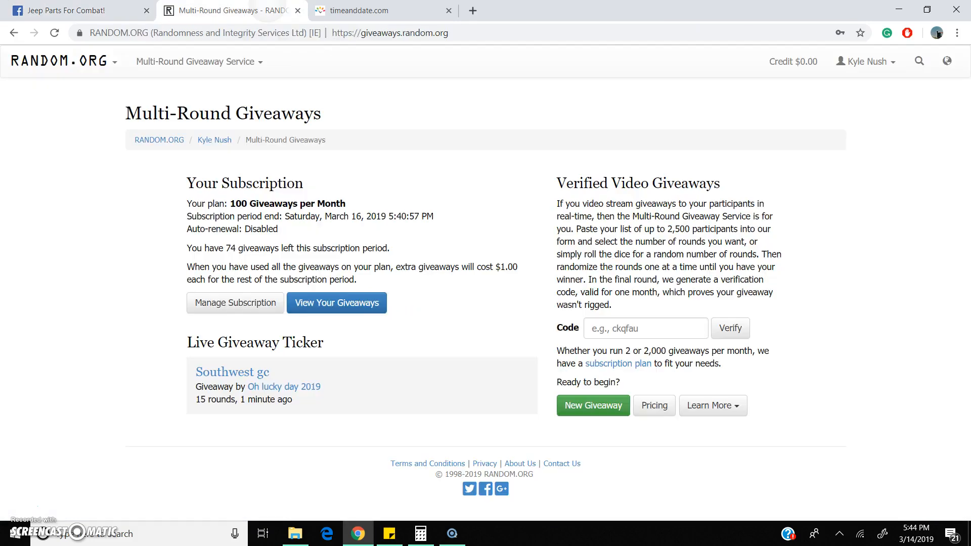
- Create a giveaway described 'rock lights high end' with 13 entries and 7 dice-rolled rounds
{"action": "left_click", "coordinate": [593, 406]}
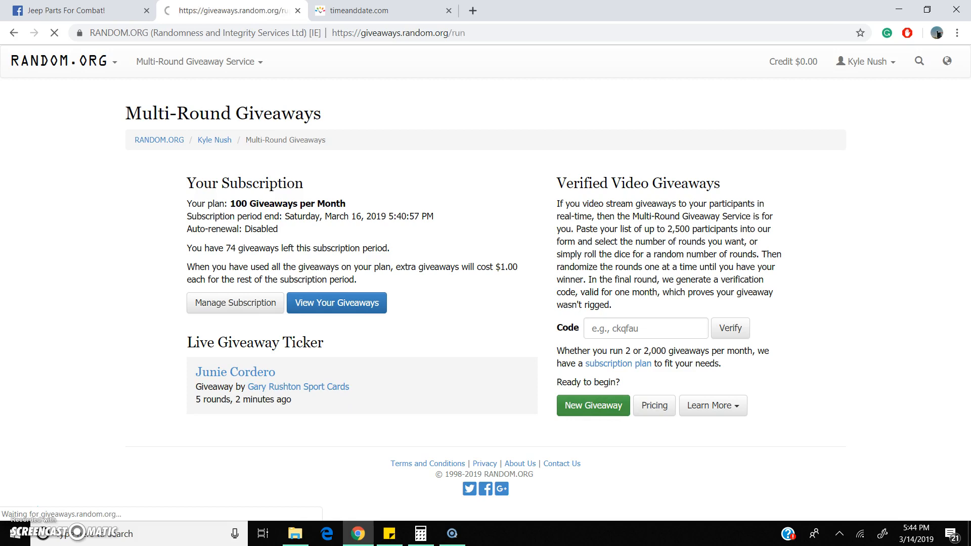
{"action": "left_click", "coordinate": [592, 406]}
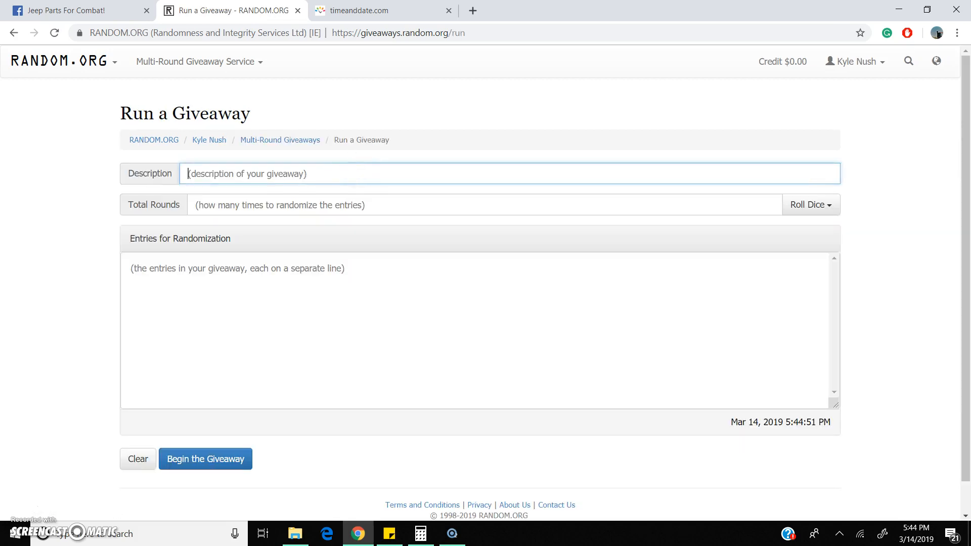
{"action": "type", "text": "rock lights high end"}
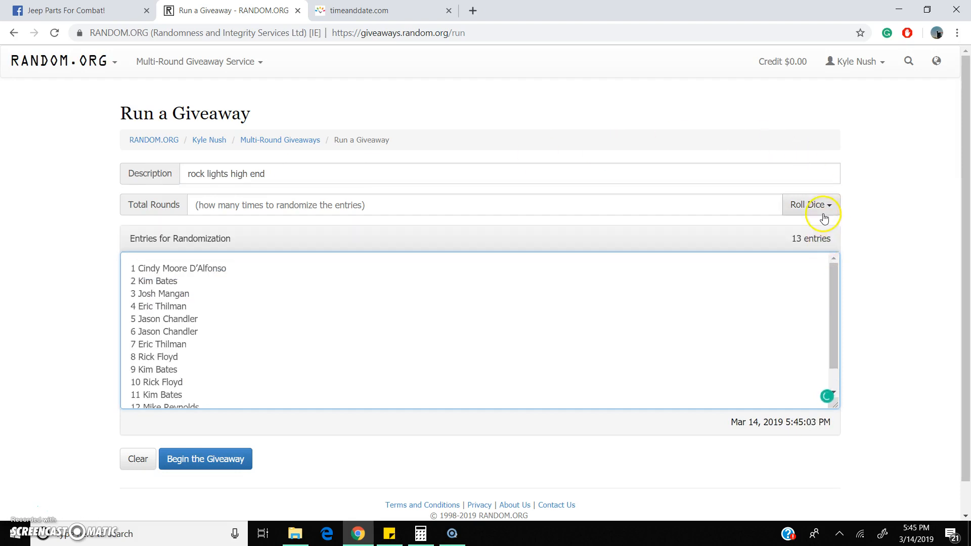
{"action": "left_click", "coordinate": [809, 205]}
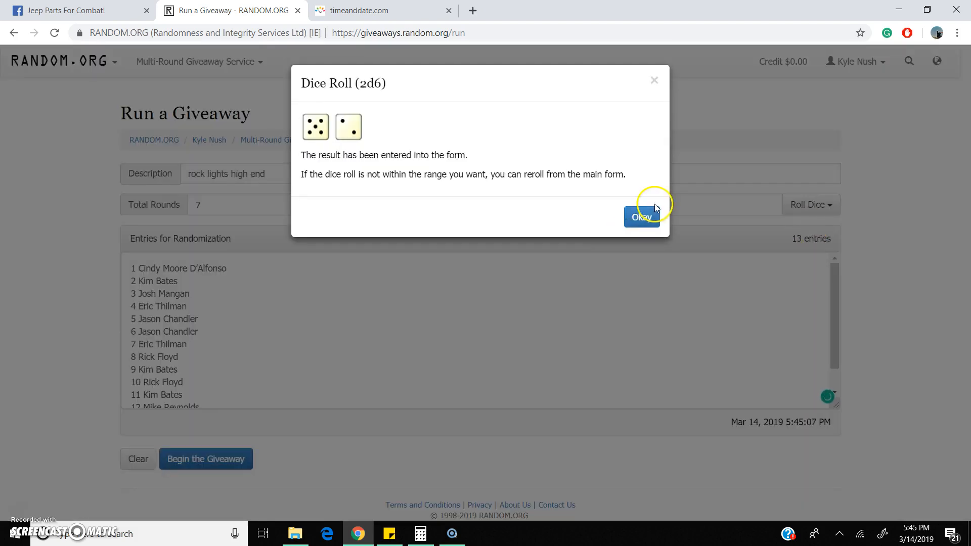
- Dismiss the dice result, begin the giveaway, and run rounds through Round #6
{"action": "left_click", "coordinate": [641, 217]}
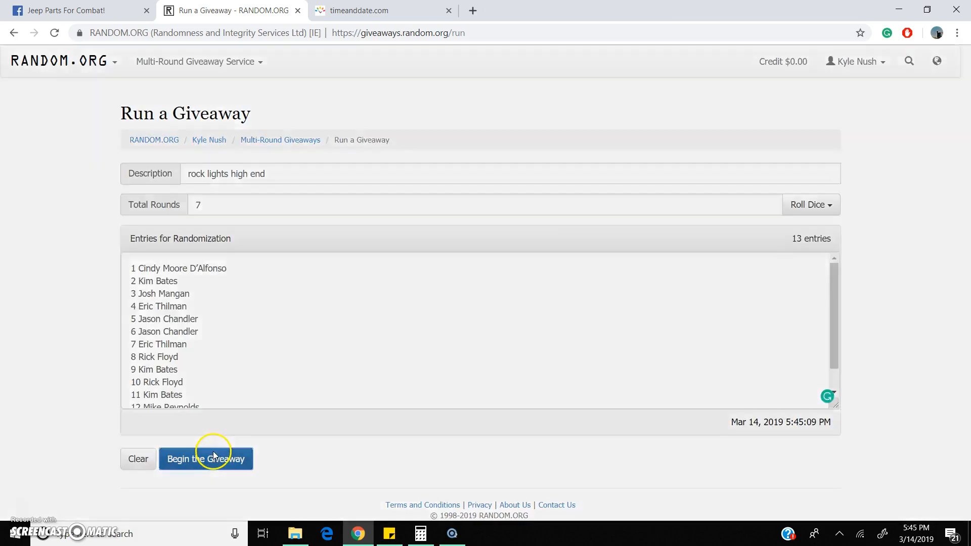
{"action": "left_click", "coordinate": [205, 459]}
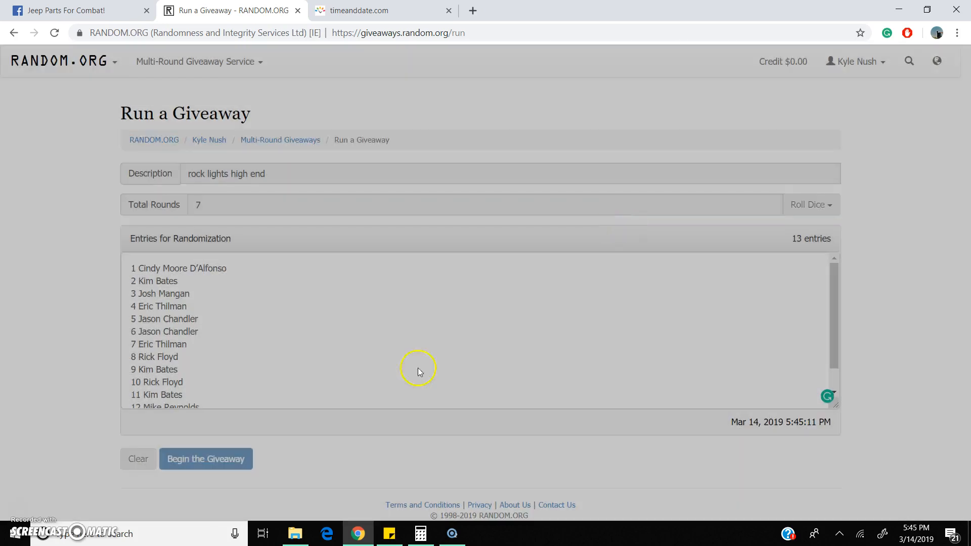
{"action": "left_click", "coordinate": [205, 459]}
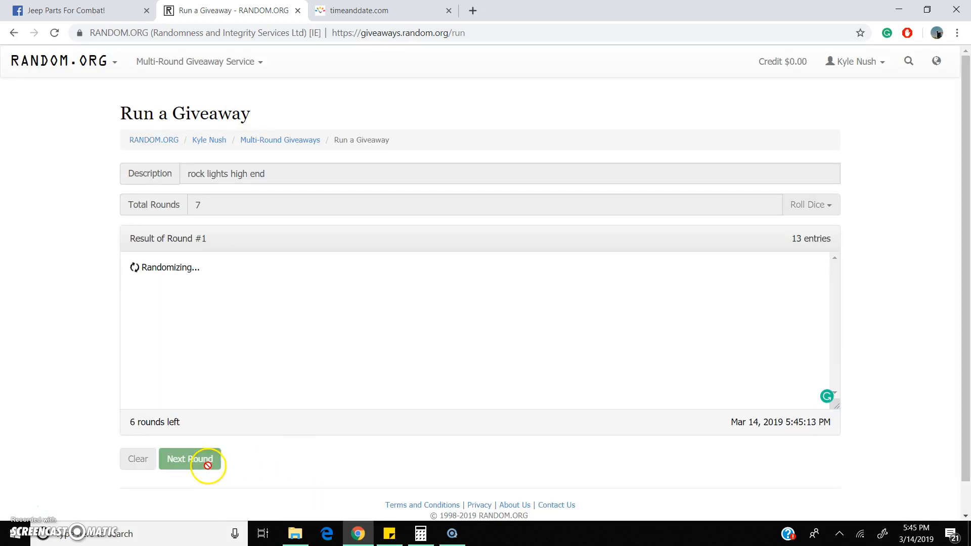
{"action": "left_click", "coordinate": [191, 459]}
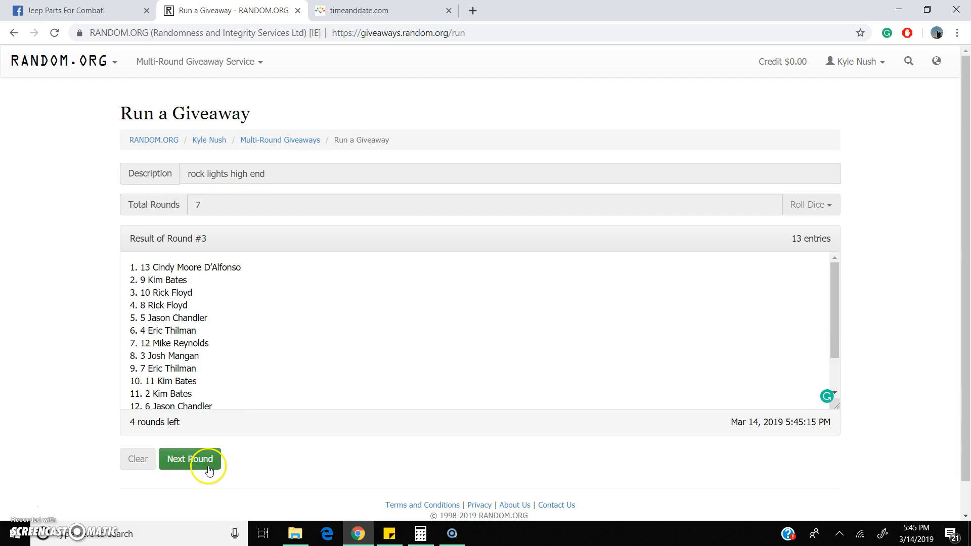
{"action": "left_click", "coordinate": [191, 459]}
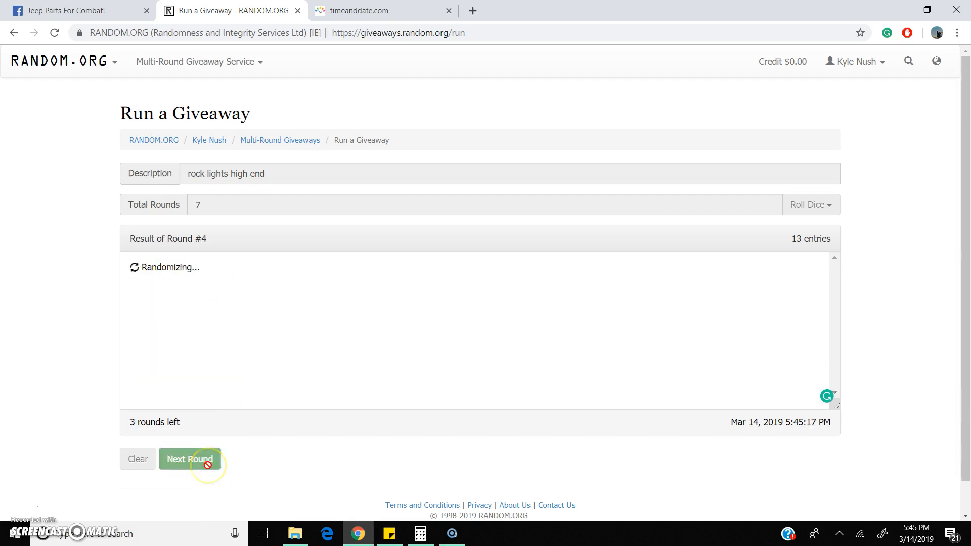
{"action": "left_click", "coordinate": [190, 459]}
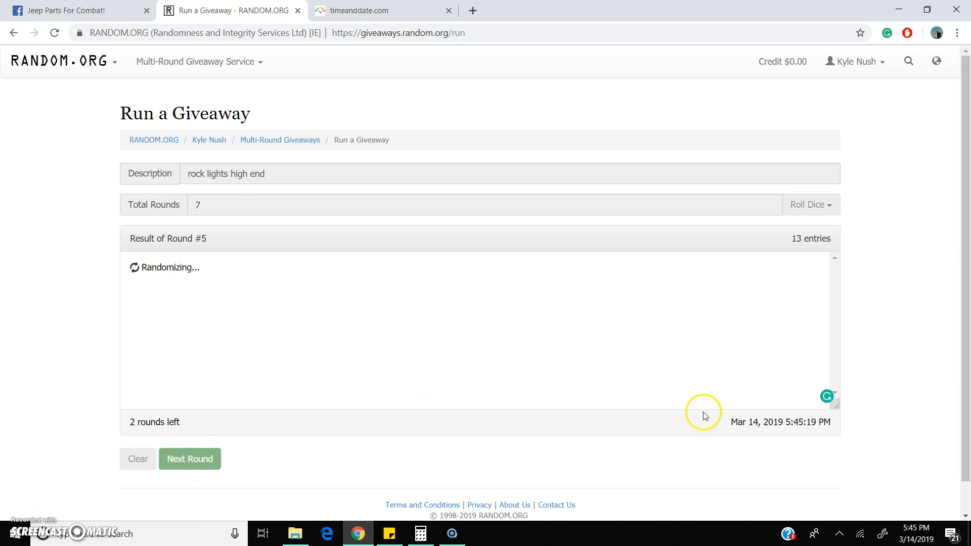
{"action": "left_click", "coordinate": [189, 459]}
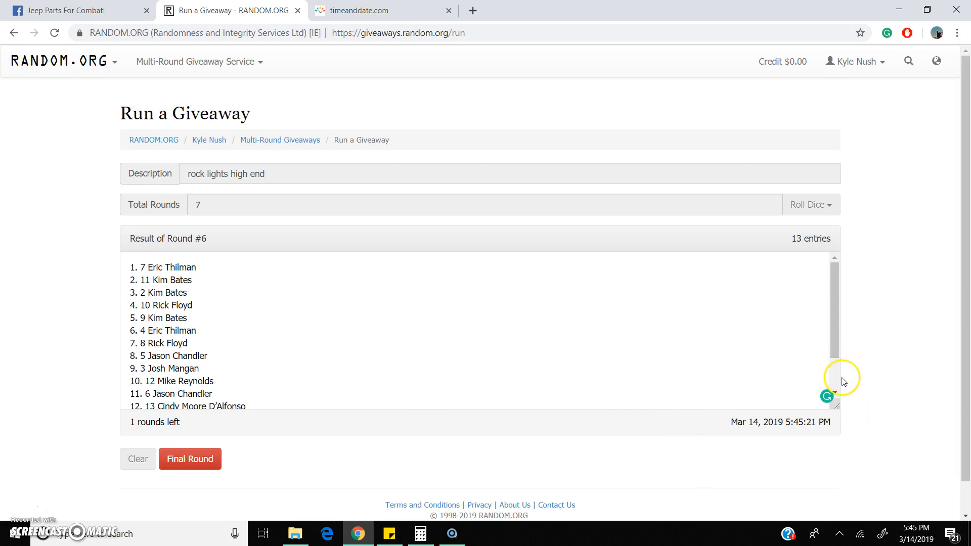
{"action": "scroll", "scroll_direction": "down", "scroll_amount": 3}
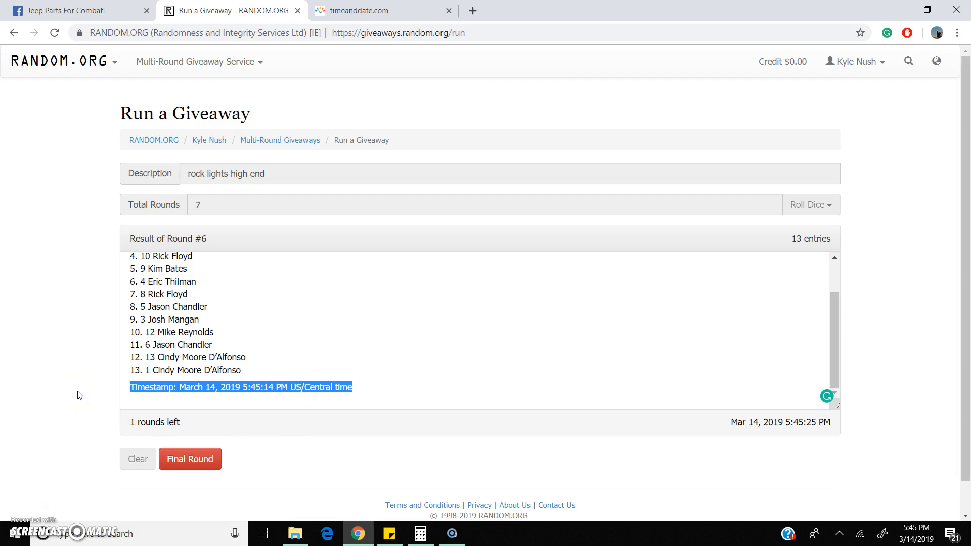
- Post 'Timestamp: March 14, 2019 5:45:14 PM US/Central time' as a Facebook comment
{"action": "left_click", "coordinate": [79, 11]}
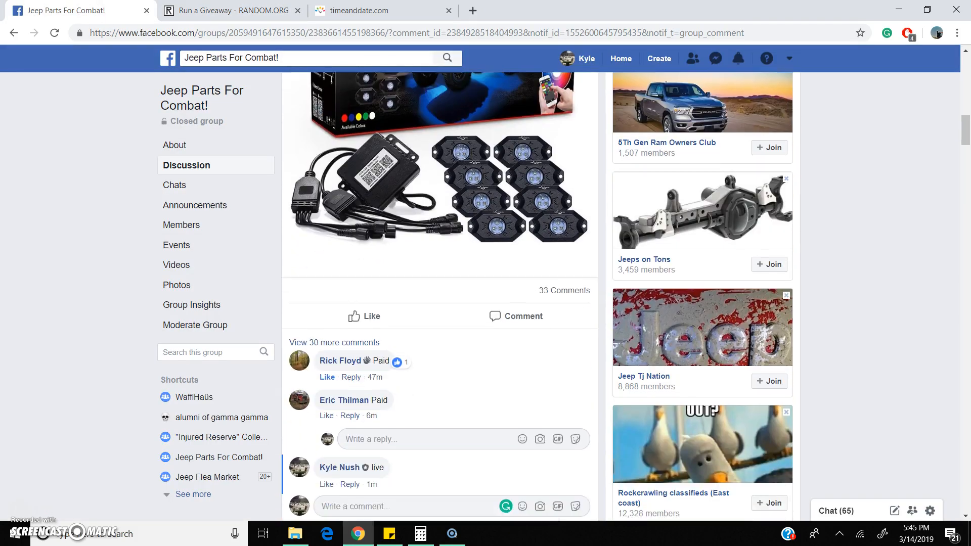
{"action": "type", "text": "Timestamp: March 14, 2019 5:45:14 PM US/Central time"}
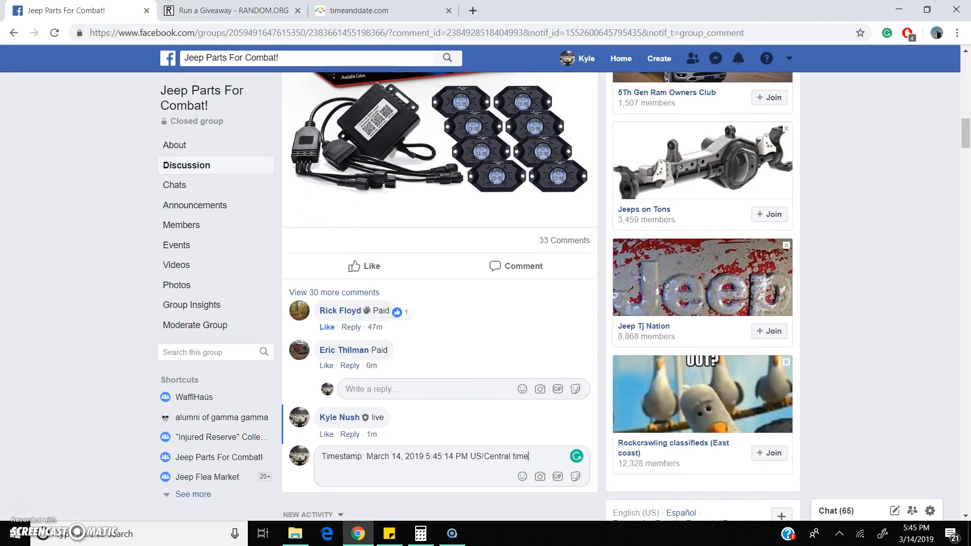
{"action": "left_click", "coordinate": [380, 10]}
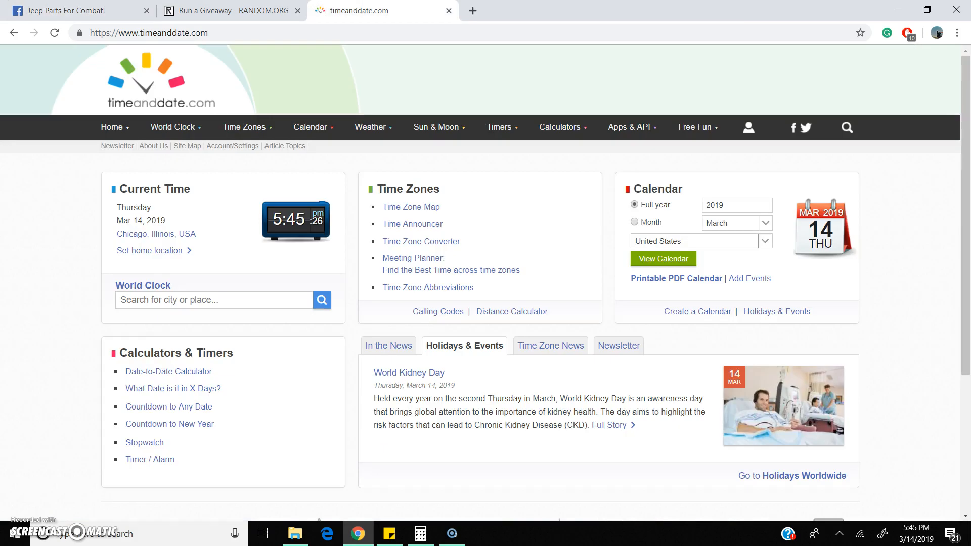
{"action": "left_click", "coordinate": [231, 11]}
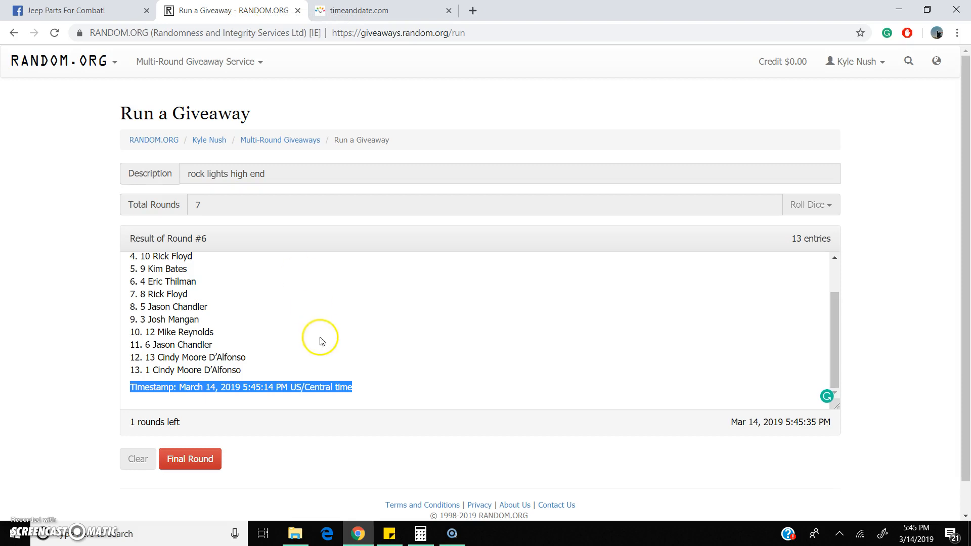
{"action": "left_click", "coordinate": [190, 459]}
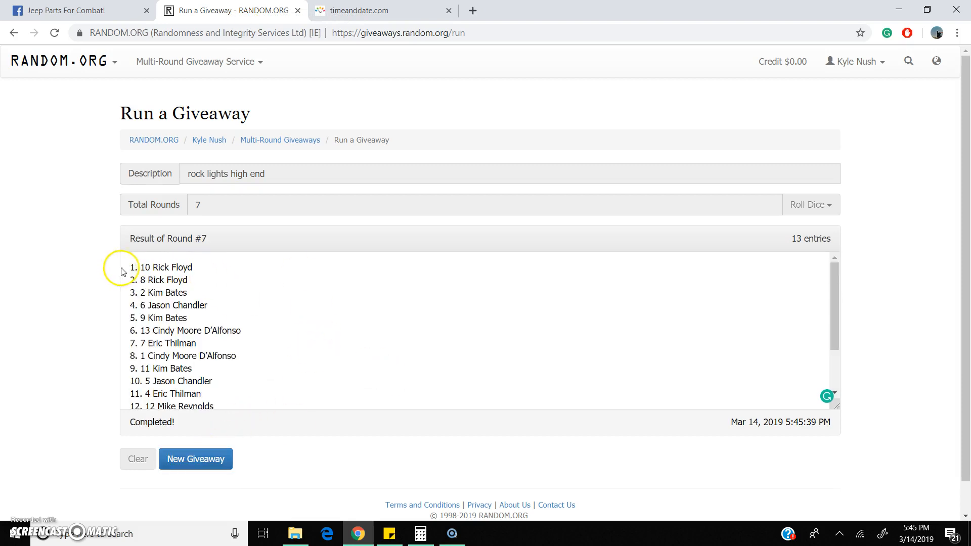
{"action": "scroll", "scroll_direction": "down", "scroll_amount": 3}
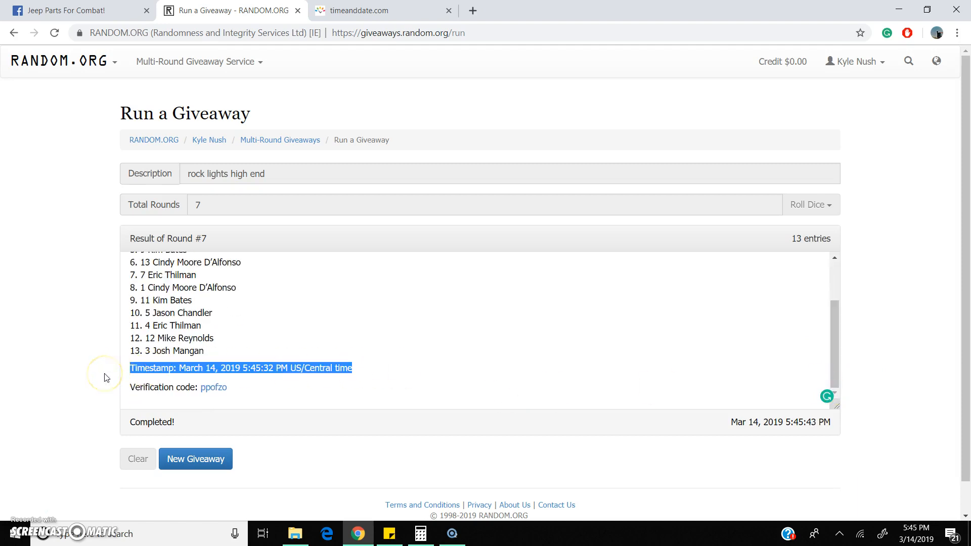
{"action": "left_click", "coordinate": [74, 11]}
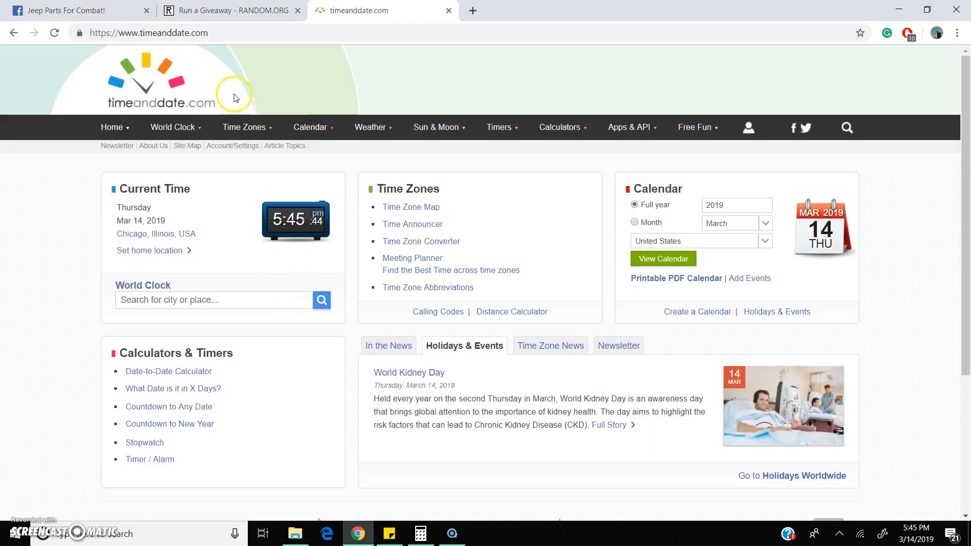
{"action": "left_click", "coordinate": [230, 11]}
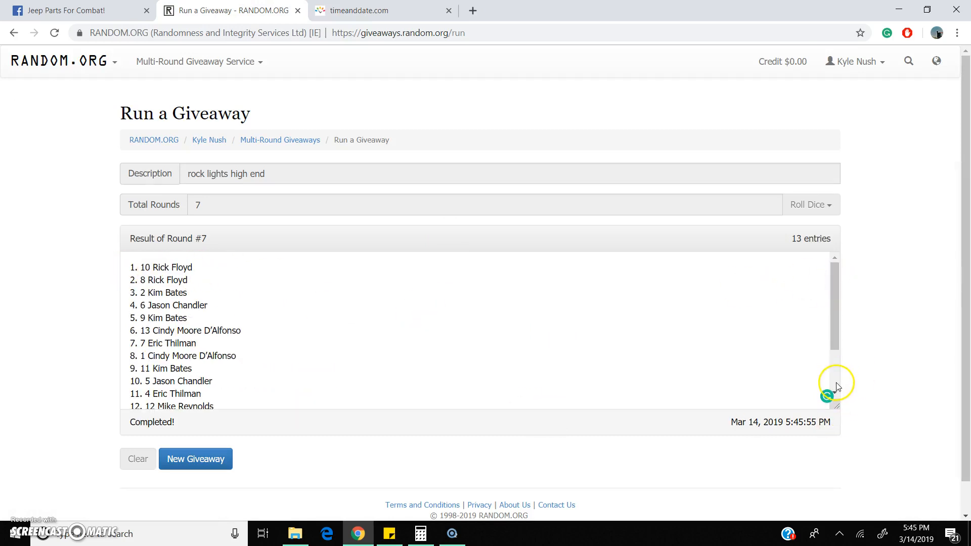
{"action": "scroll", "scroll_direction": "down", "scroll_amount": 3}
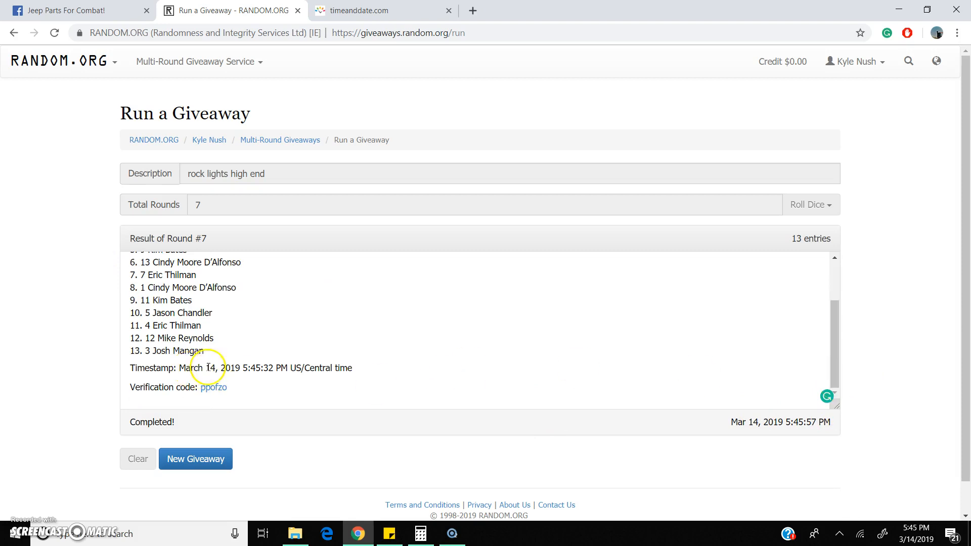